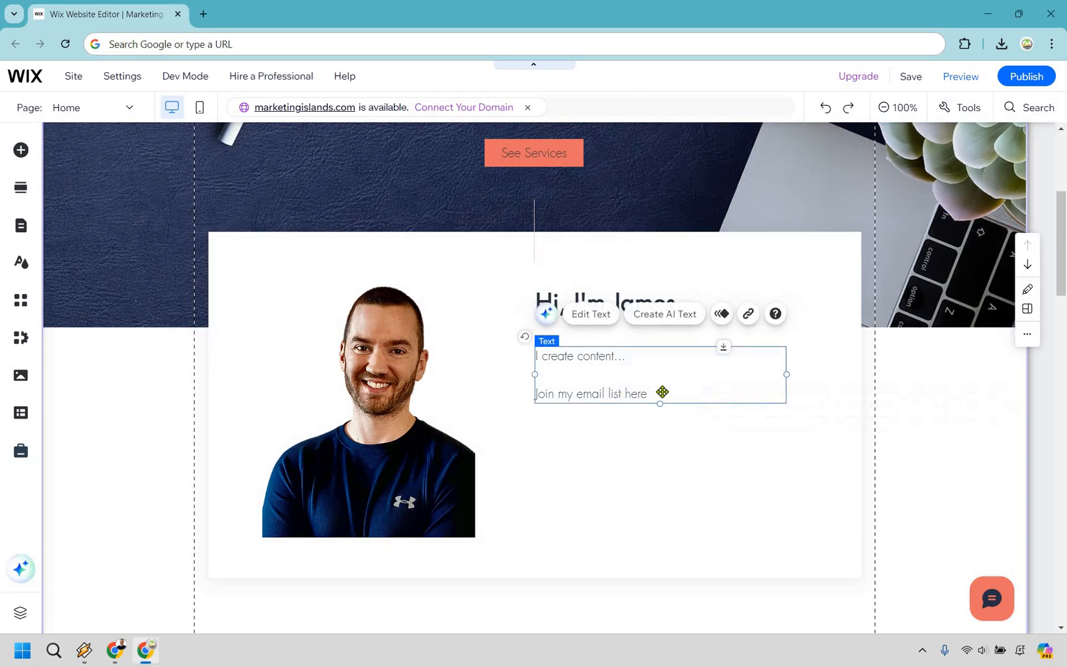
- Enter text editing on the intro paragraph and select the 'Join my email list here' line
click(591, 314)
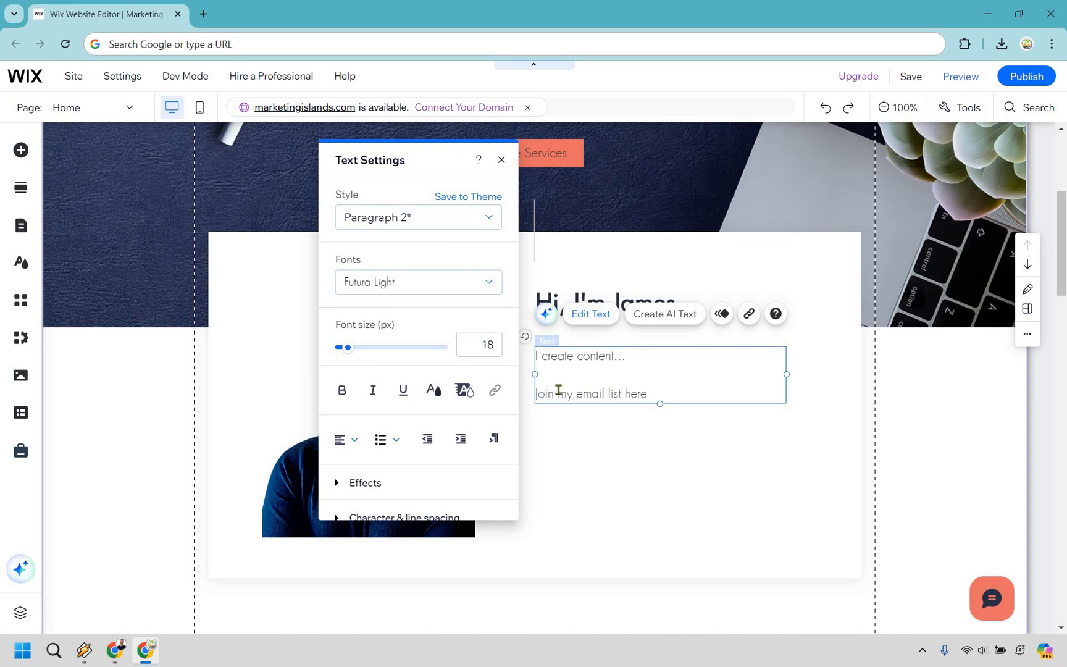
triple_click(591, 394)
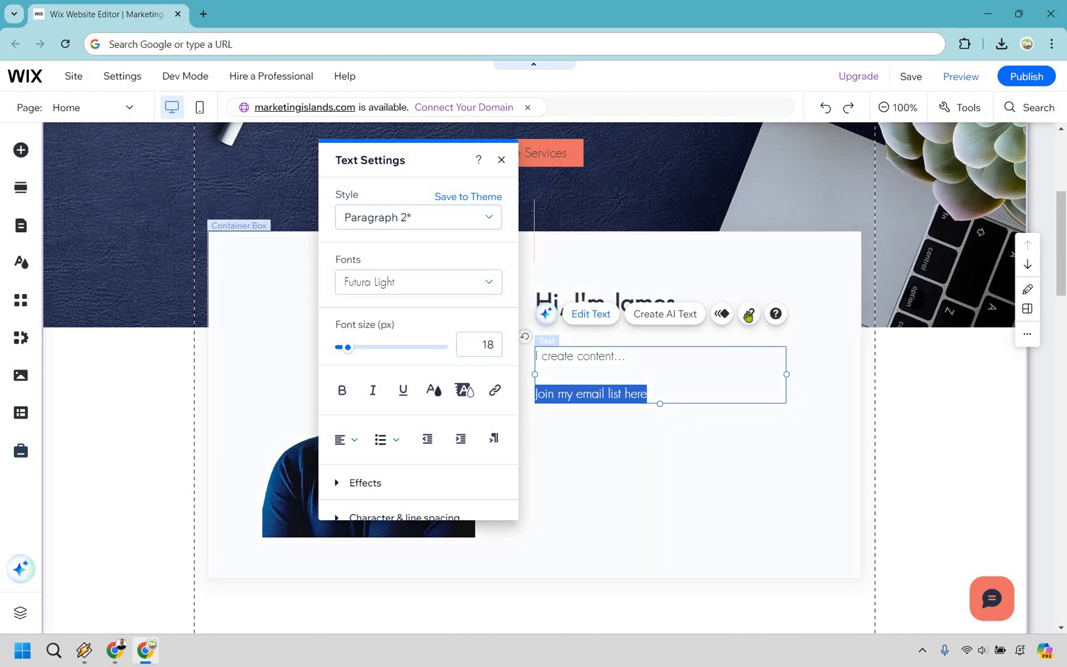
- Start a link on the selected line and browse the site pages it could point to
click(494, 390)
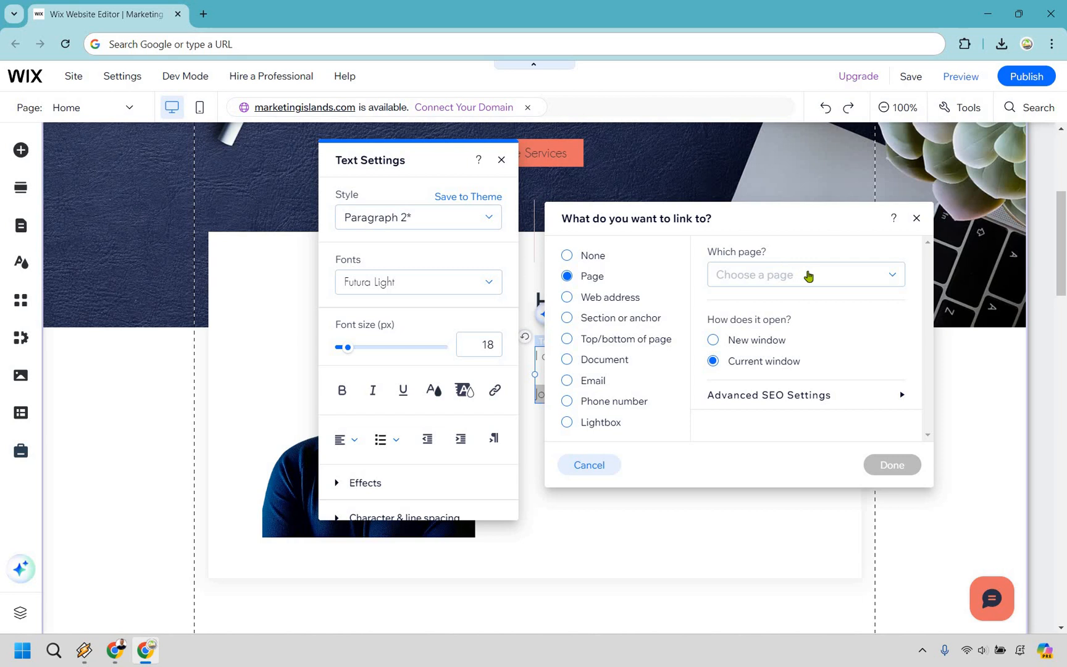
click(805, 275)
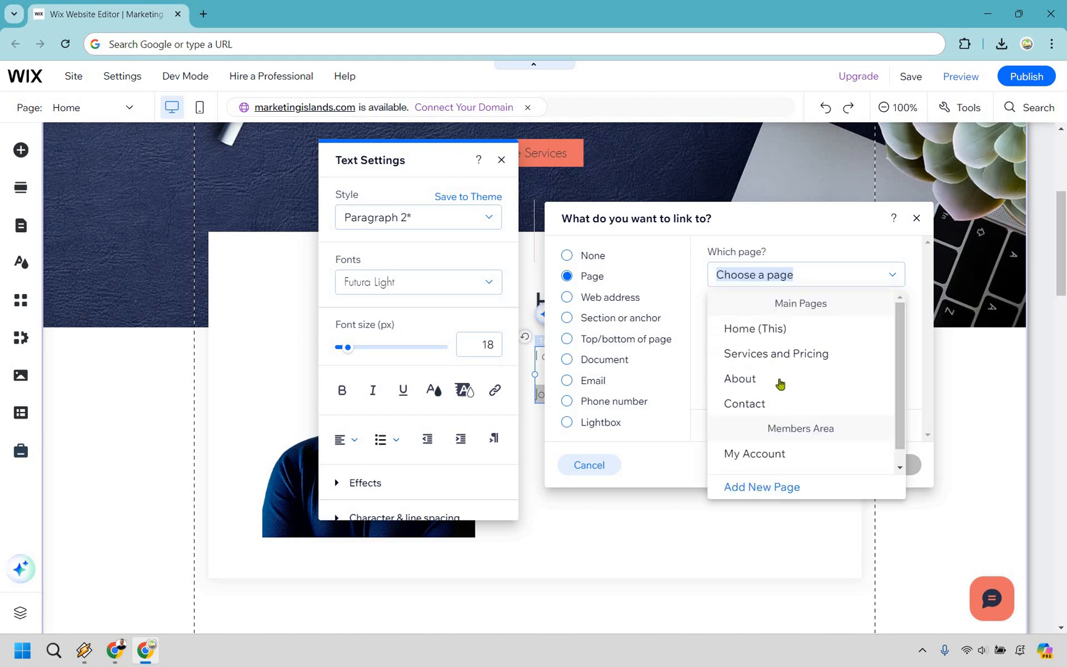
mouse_move(825, 275)
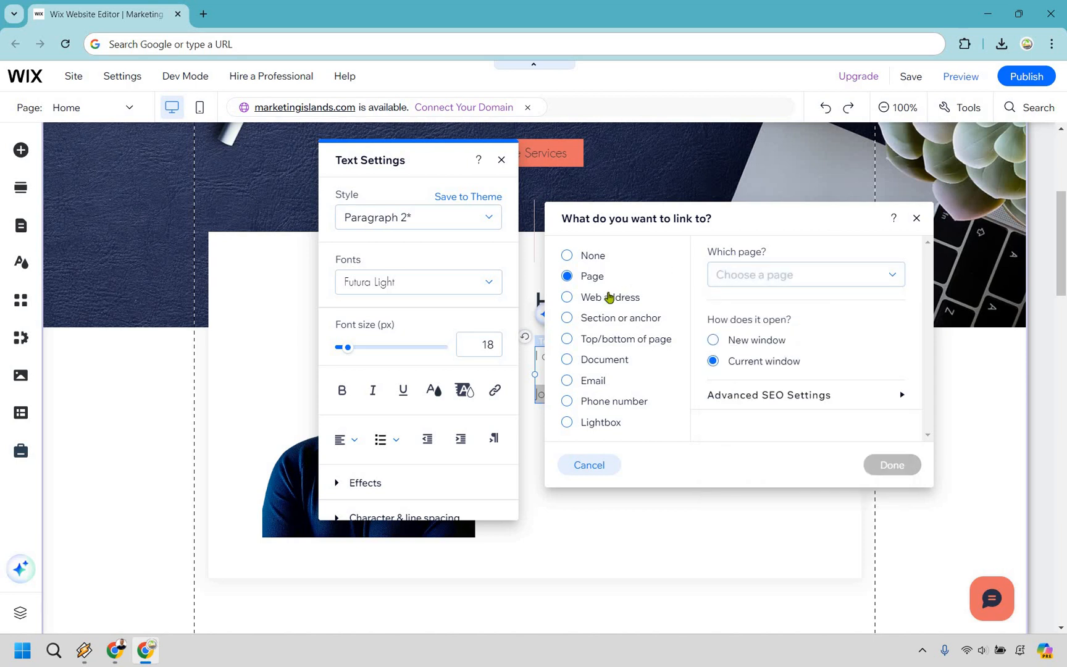
click(567, 298)
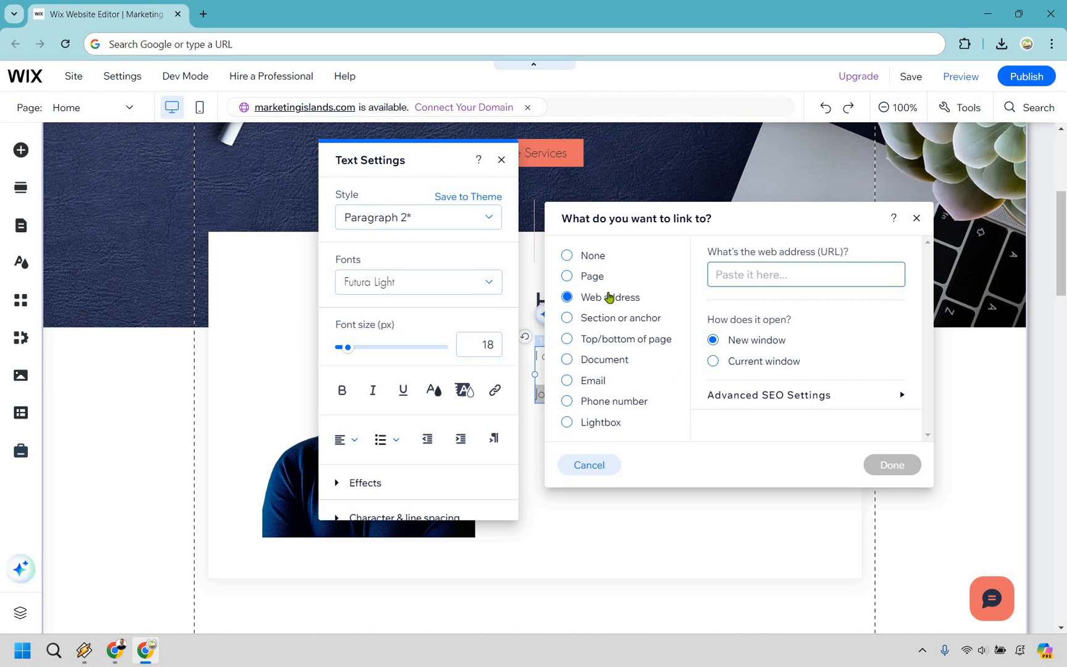
text(https://www.marketingisl.com/)
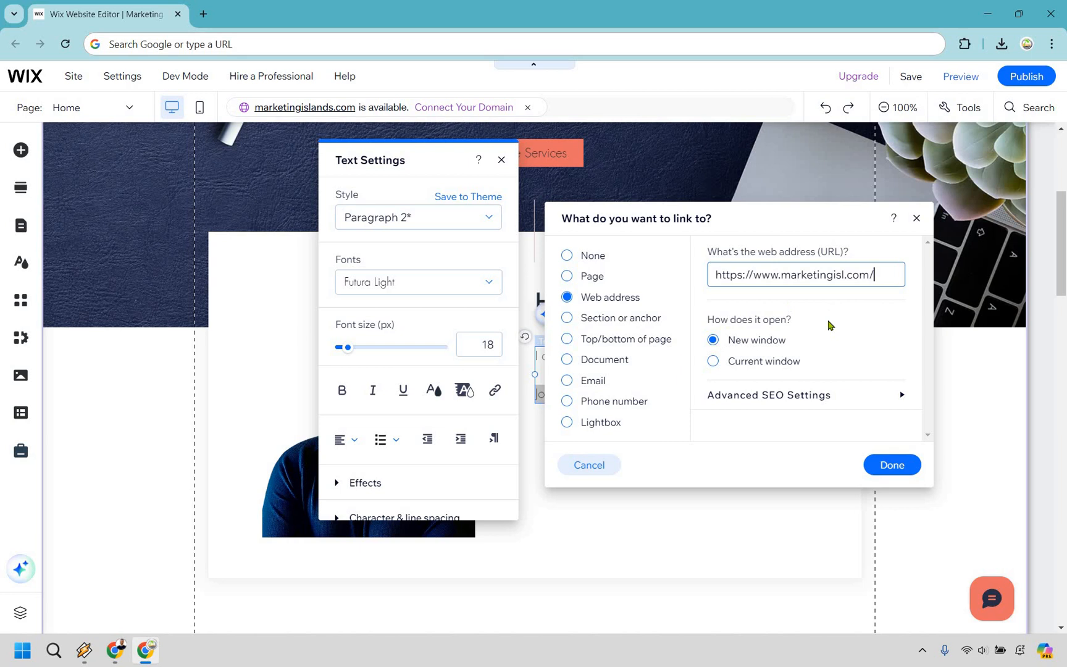
mouse_move(838, 330)
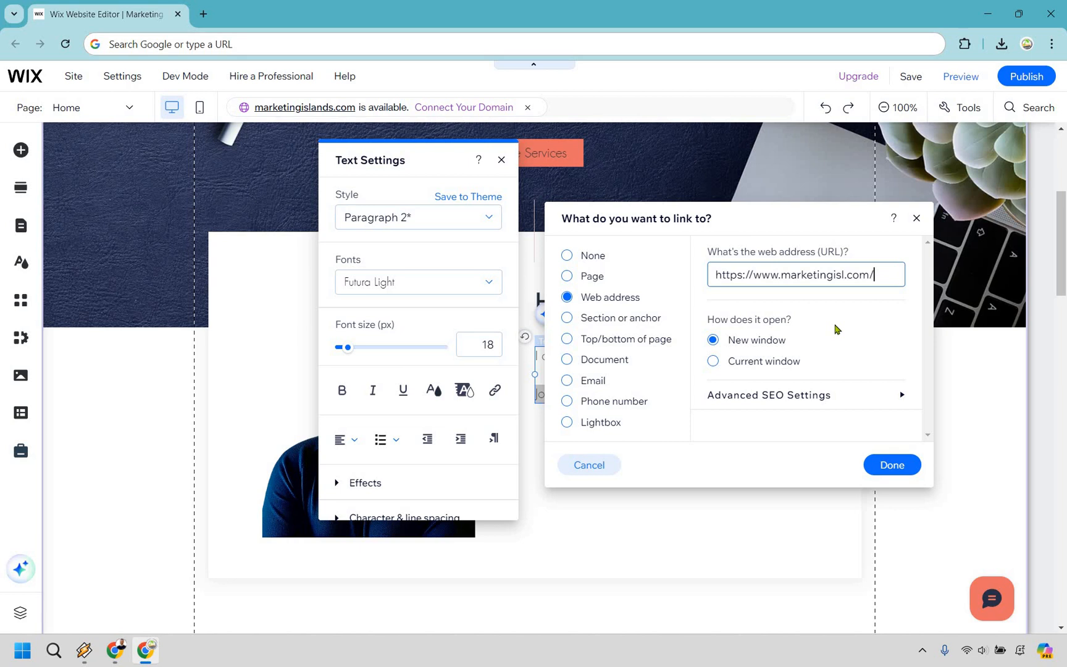
mouse_move(741, 489)
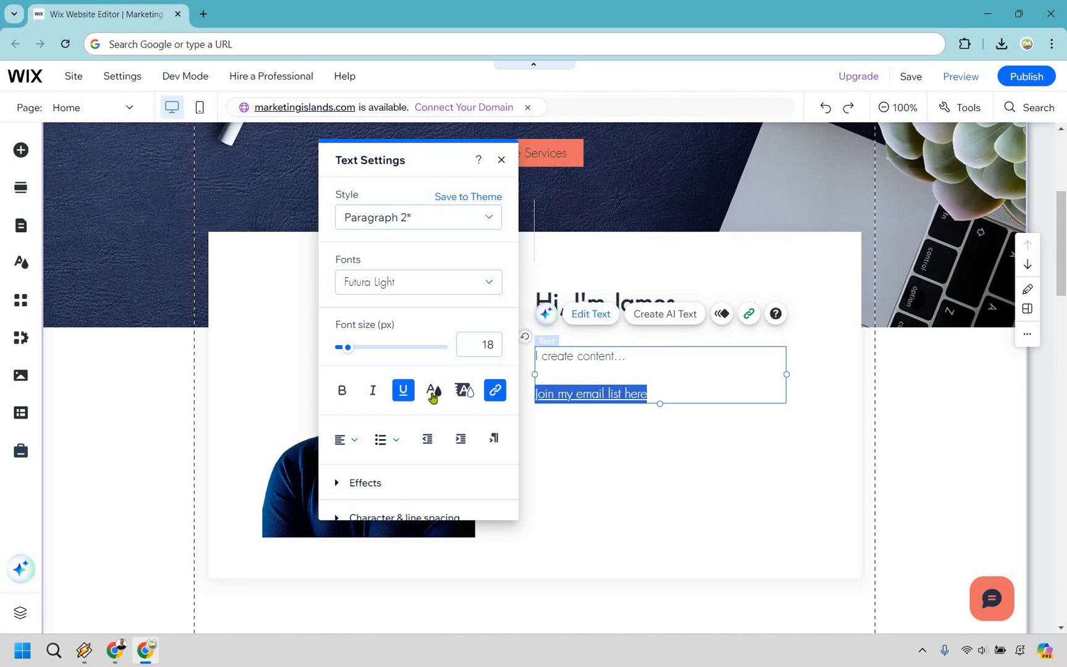
- Colour the link text blue and leave text editing with the line underlined
click(432, 391)
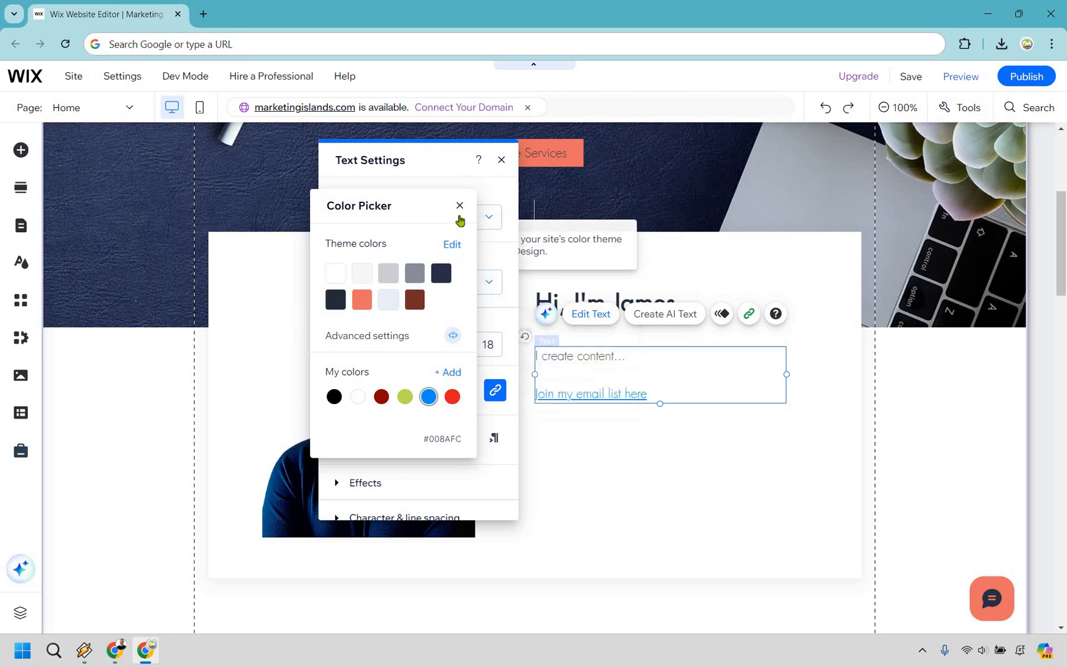
click(459, 205)
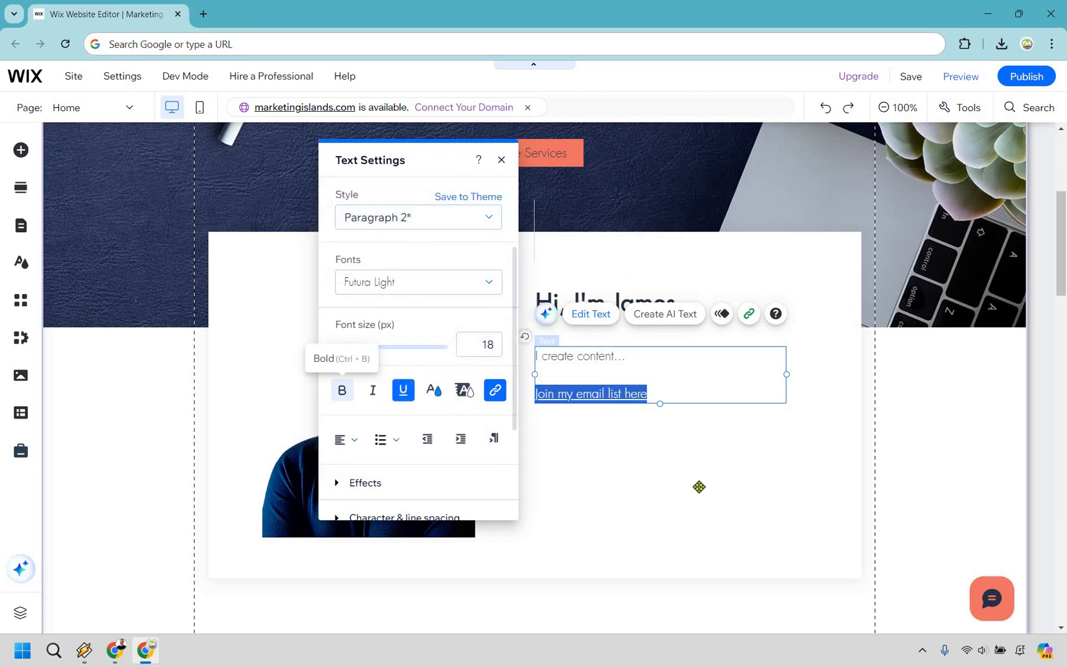
click(502, 159)
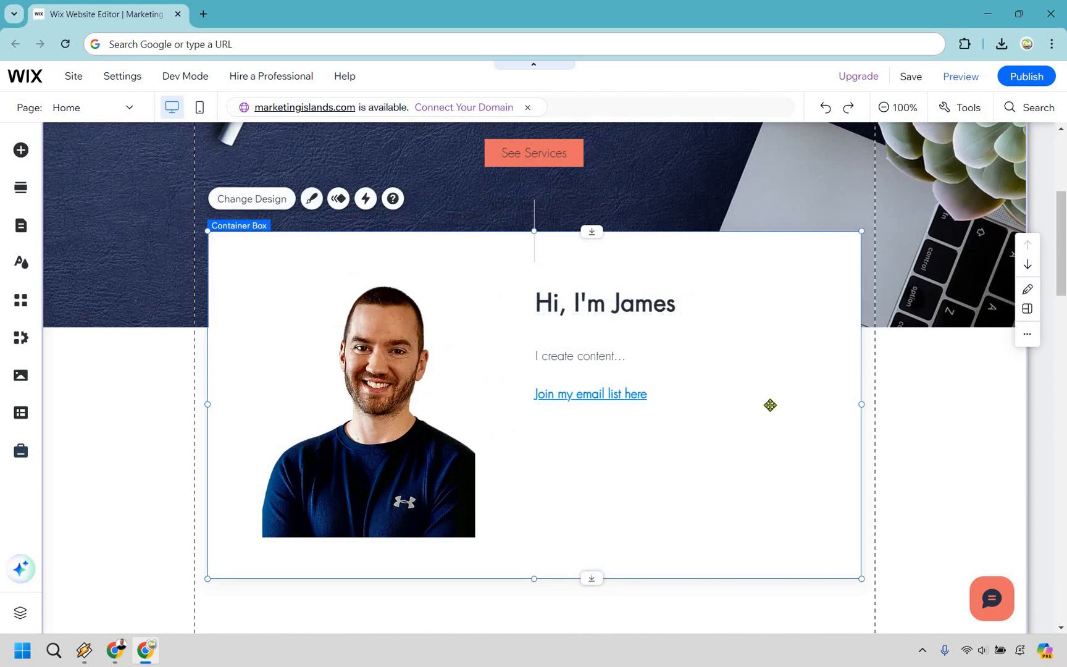